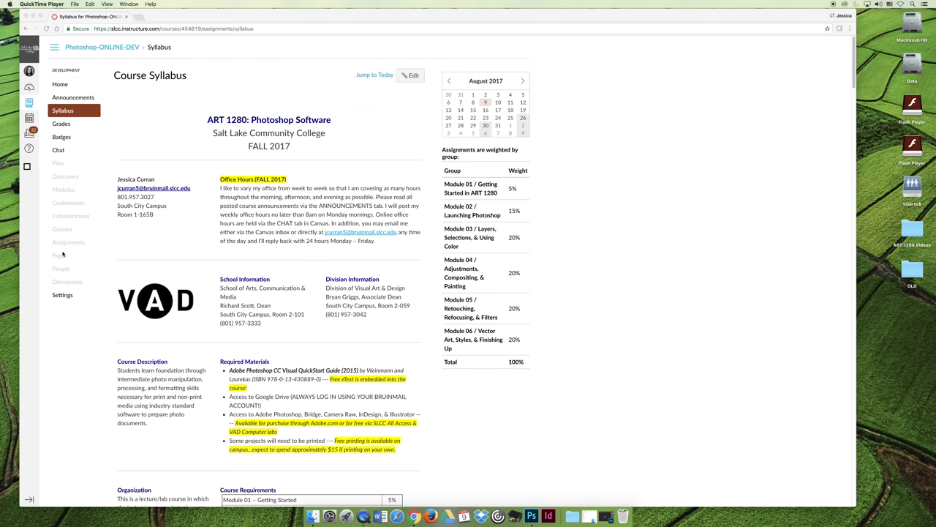
mouse_move(61, 296)
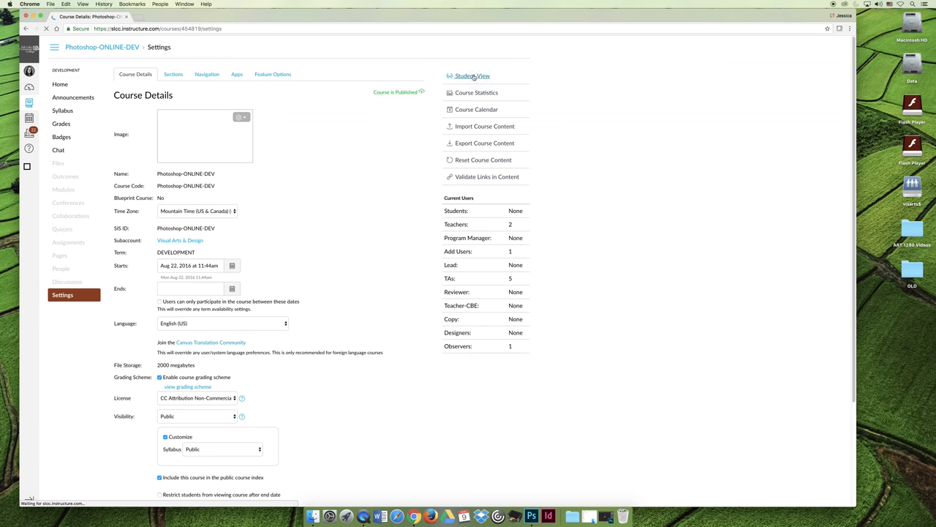
Enter Student View for the Photoshop-ONLINE-DEV course and head toward Grades
click(472, 76)
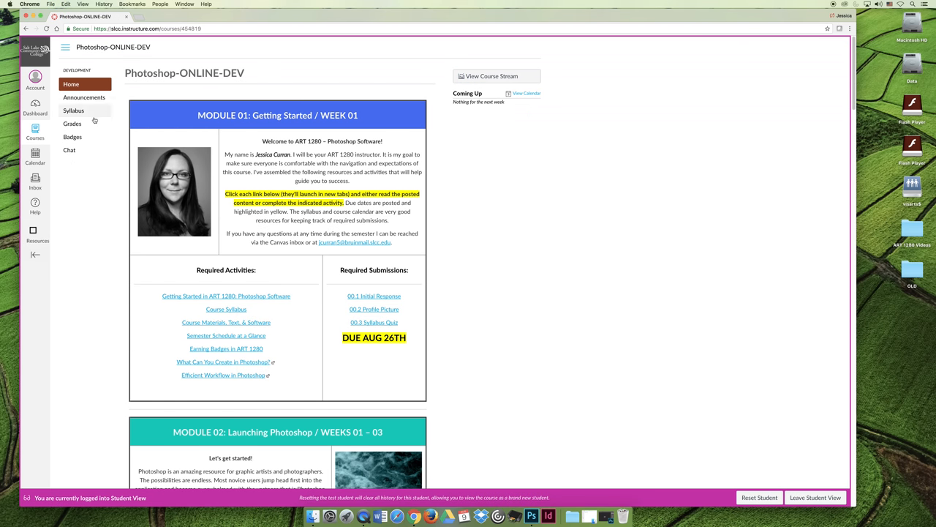
mouse_move(84, 181)
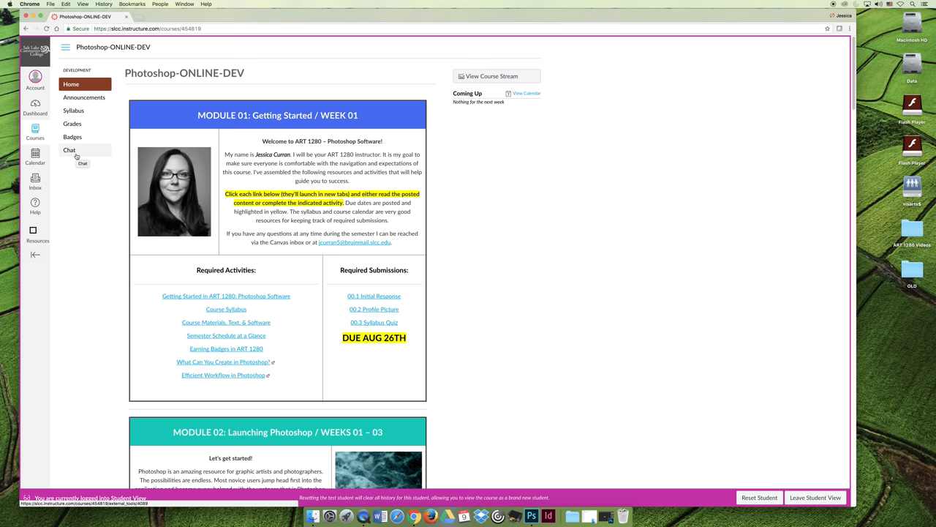
click(73, 123)
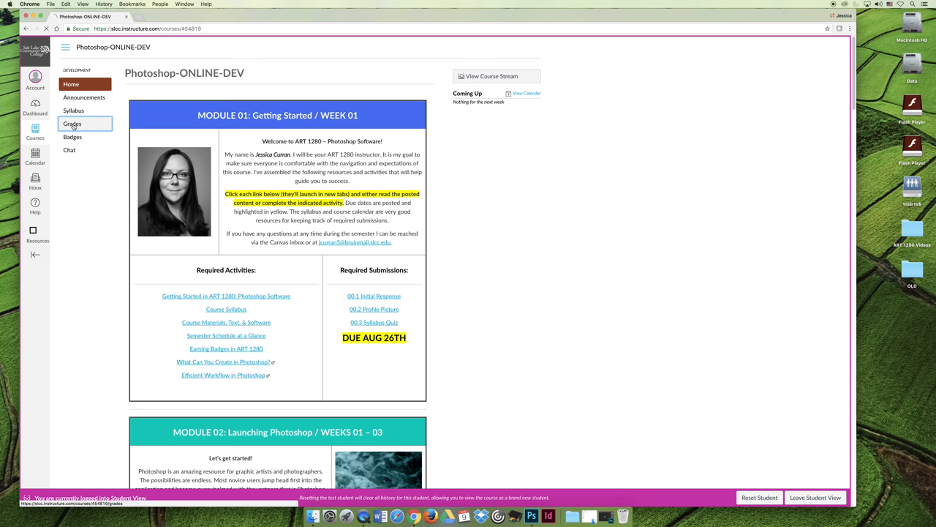
Review the Test Student's Grades page and assignment weights, then go to Badges
click(72, 123)
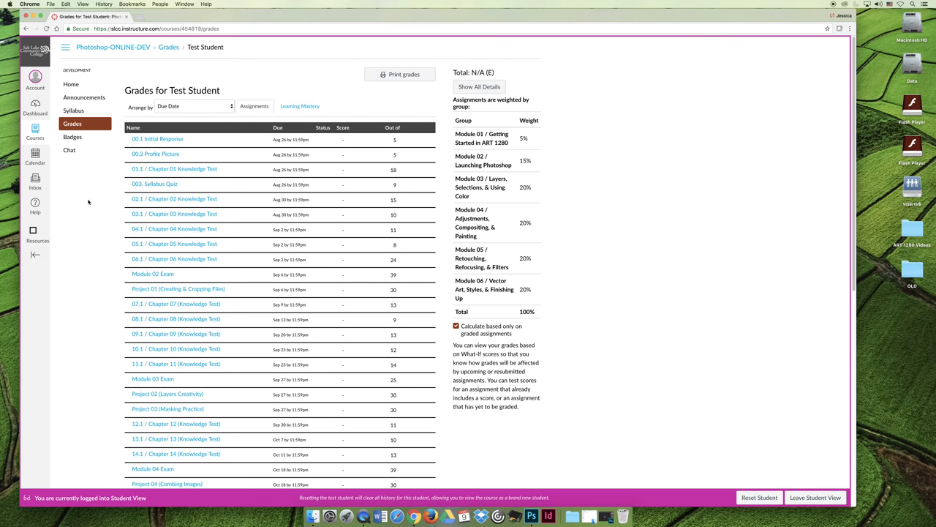
mouse_move(358, 259)
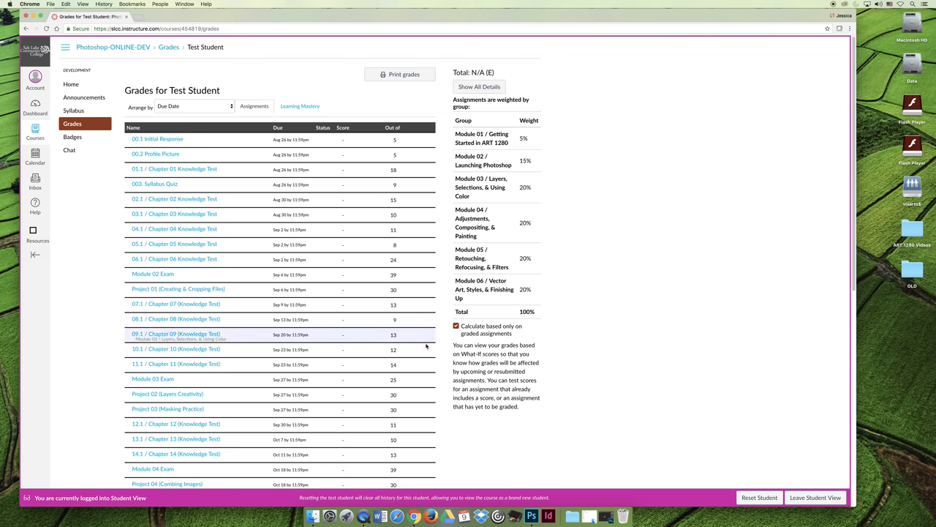
mouse_move(432, 190)
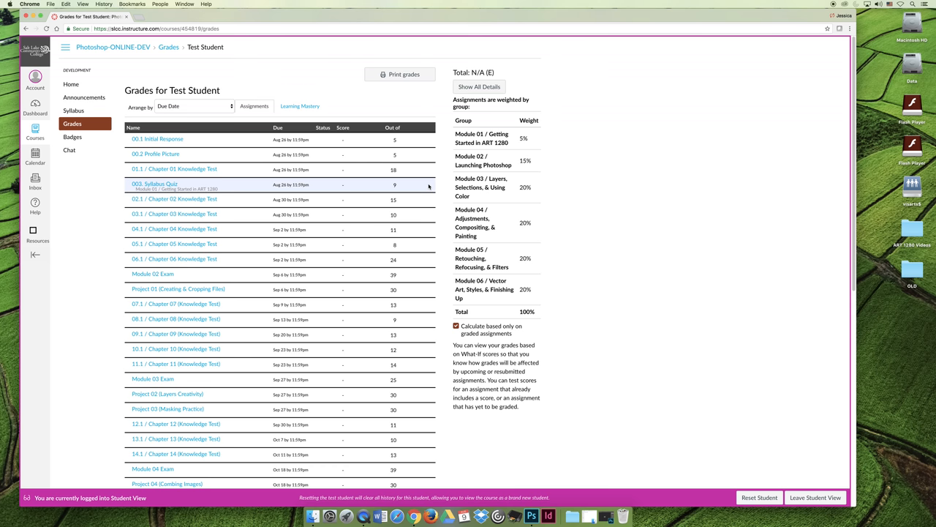
mouse_move(96, 213)
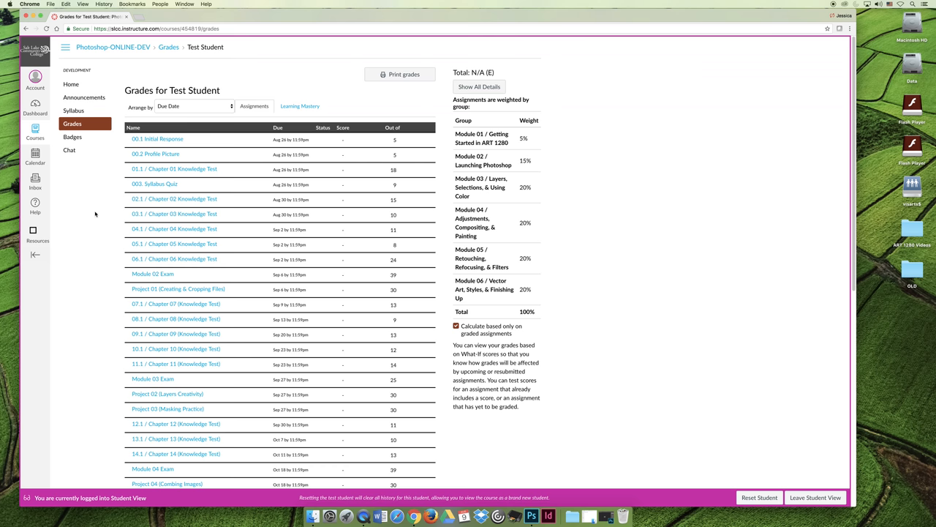
mouse_move(424, 277)
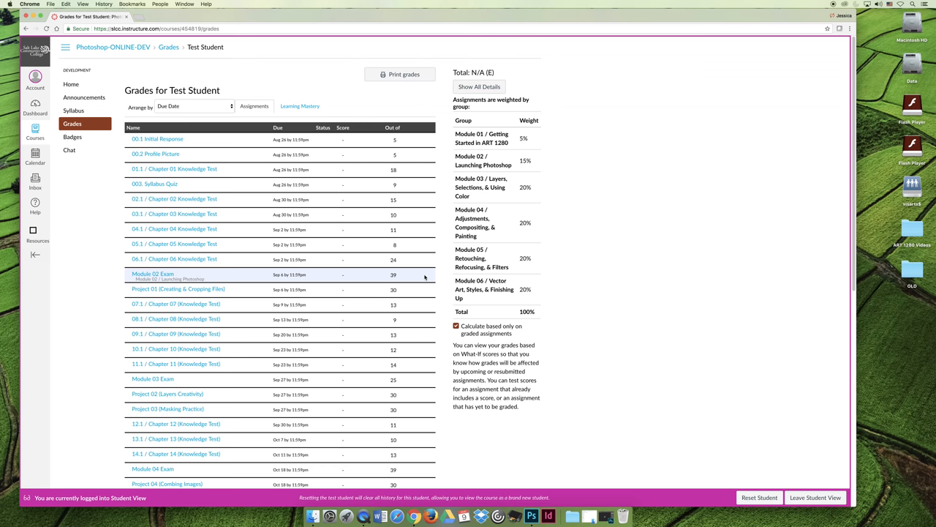
click(73, 137)
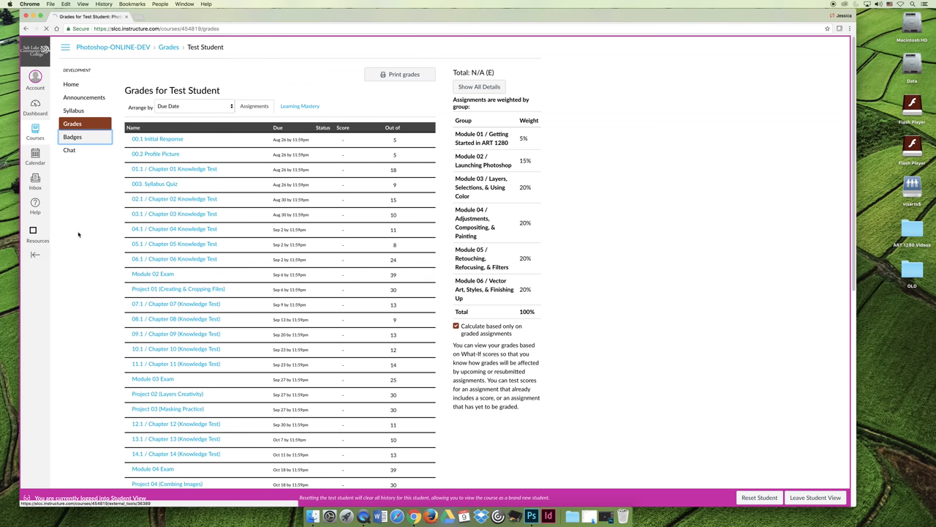
click(73, 138)
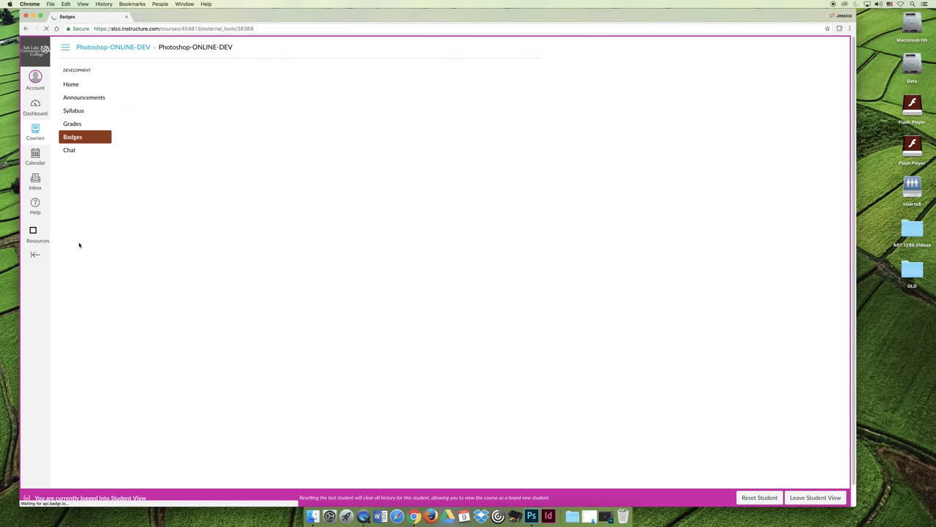
Browse the My Learning Path badge collection on the Badgr page, then go to Chat
click(73, 137)
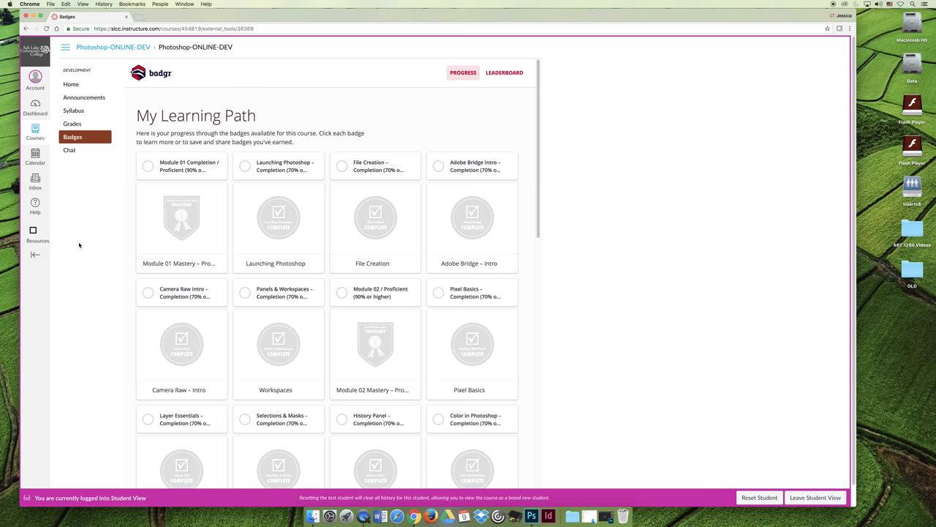
scroll(down, 3)
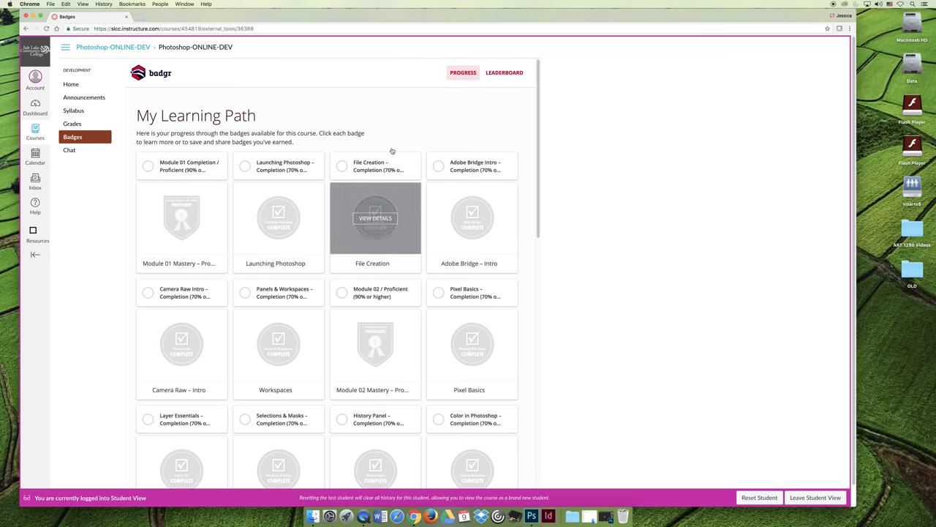
mouse_move(398, 108)
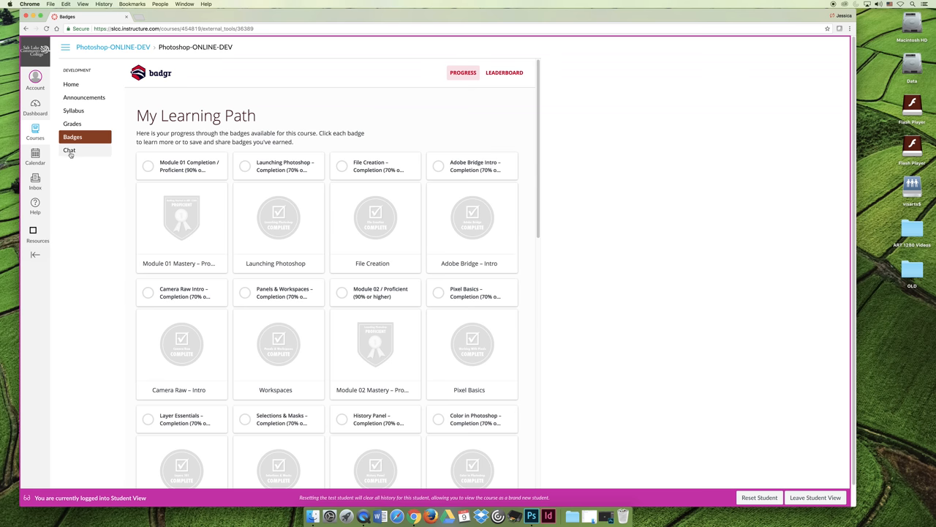
click(70, 149)
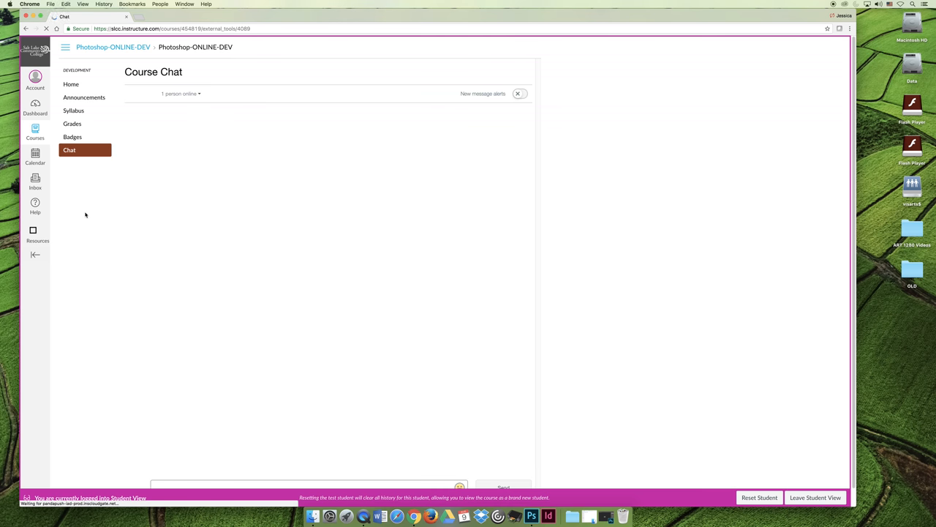
Leave the Course Chat page and return to the course Home page in Student View
click(70, 84)
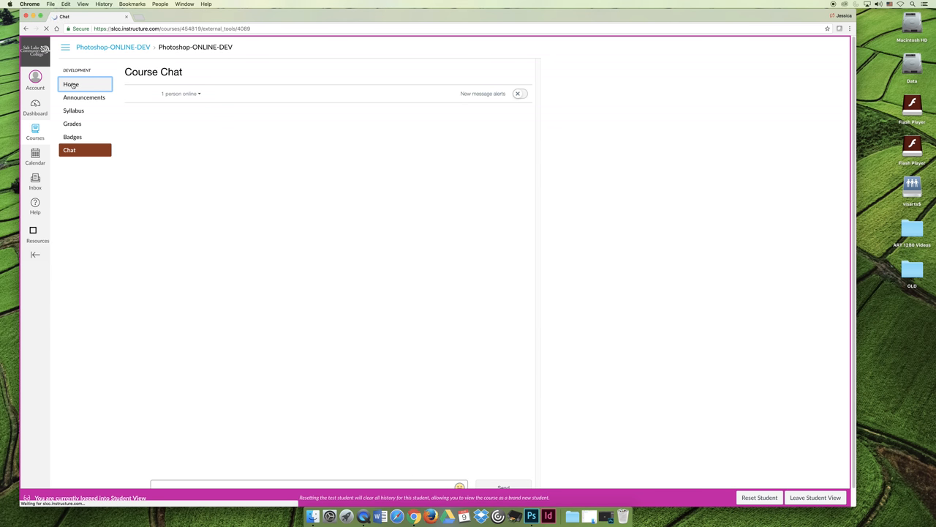
click(70, 83)
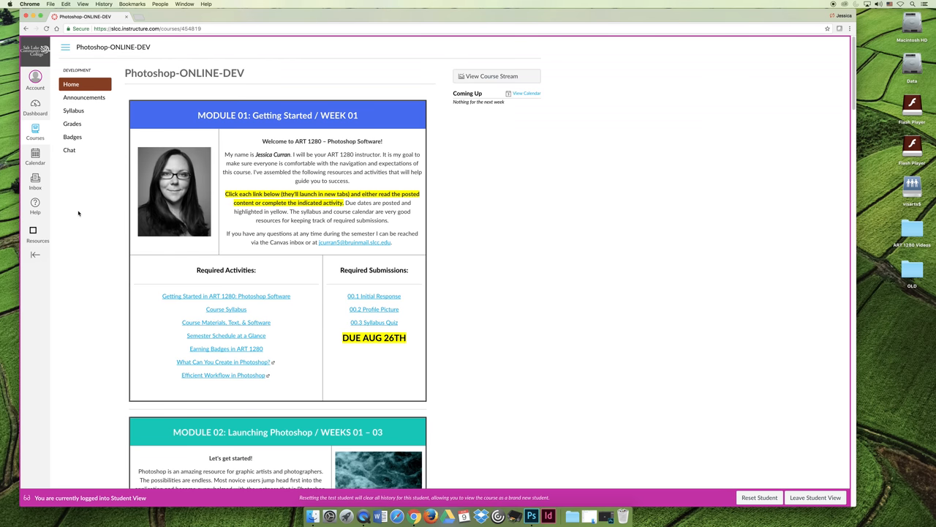